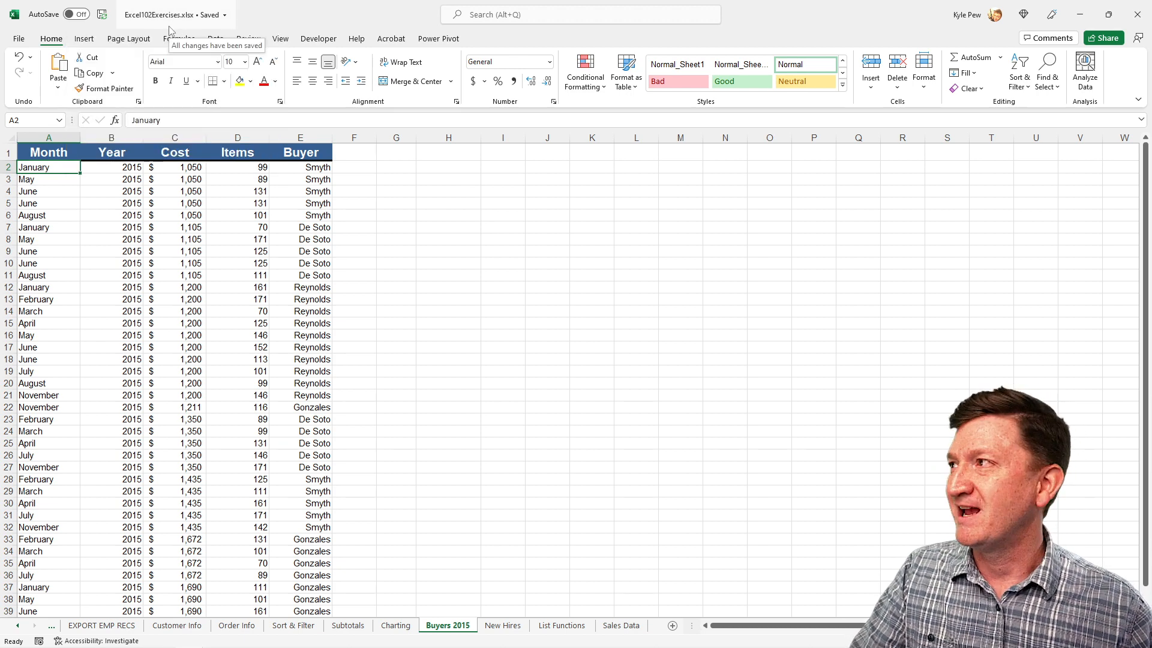
mouse_move(534, 541)
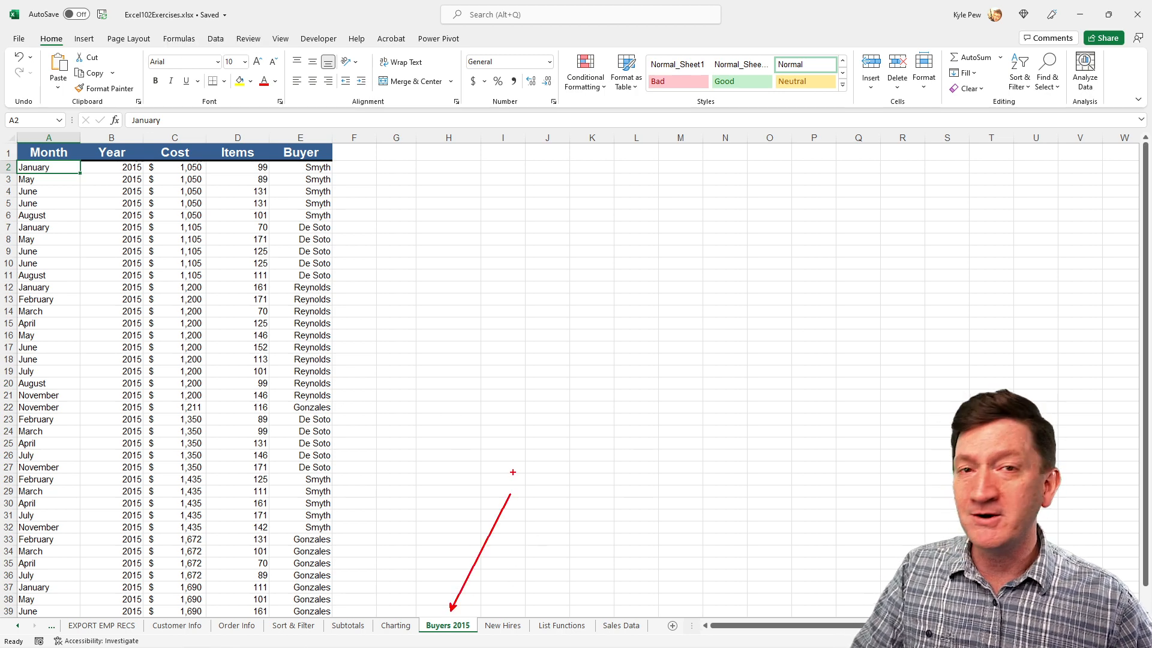
mouse_move(531, 438)
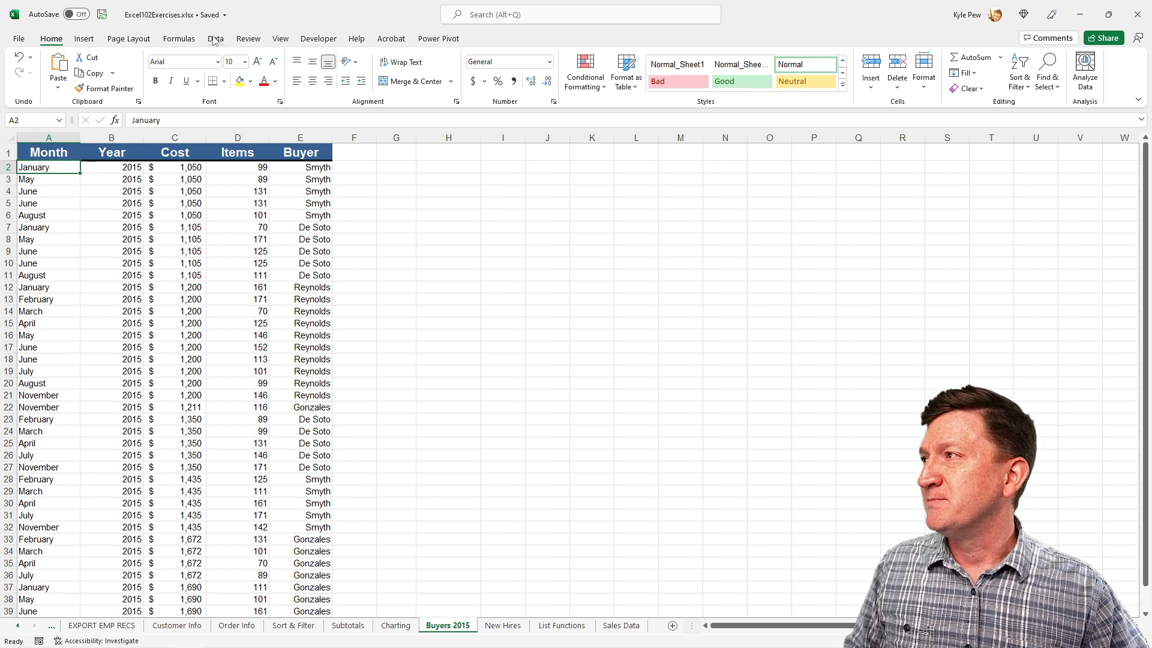
Step: Open the Sort dialog with Month as the sort column and view its order options
click(215, 38)
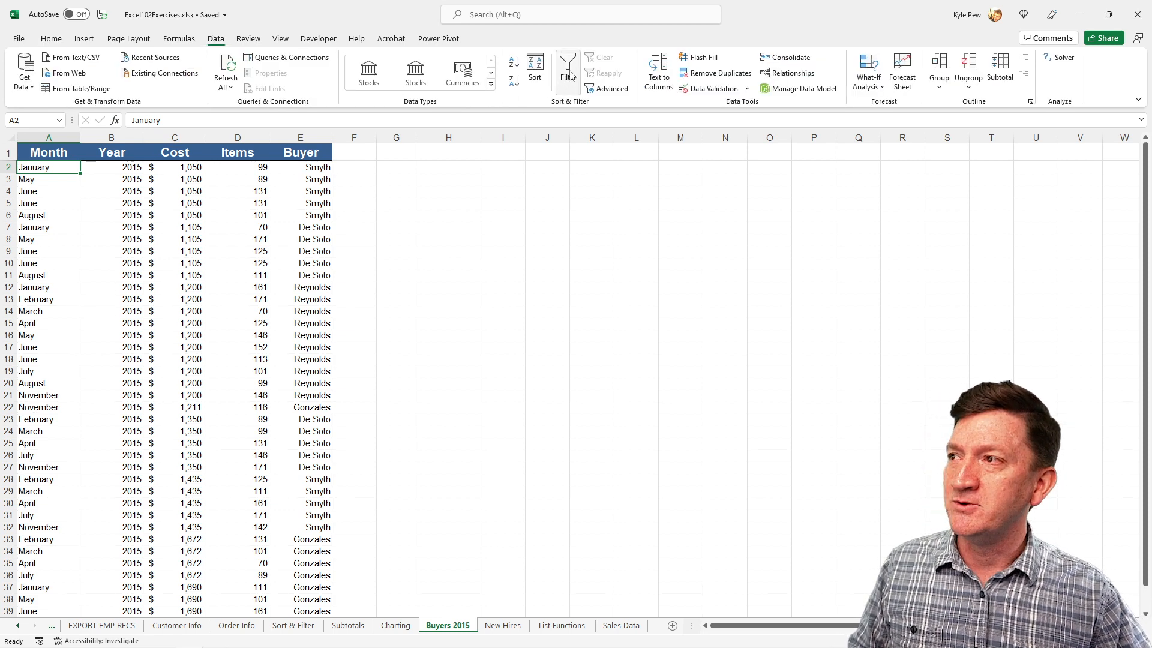
click(535, 69)
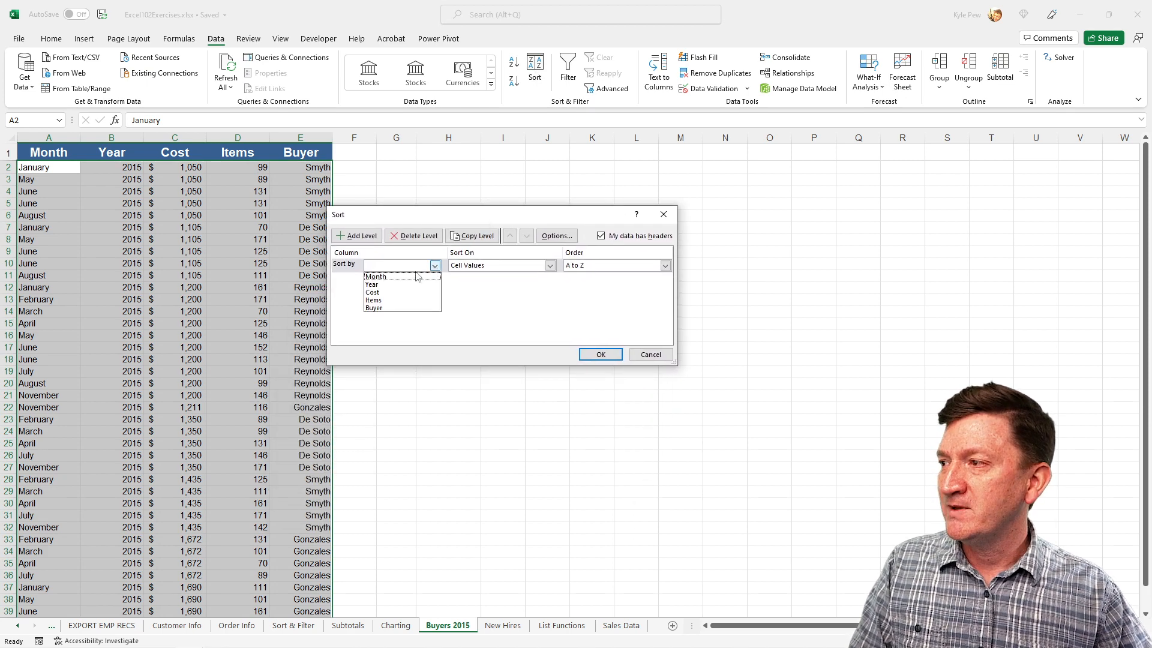
click(375, 276)
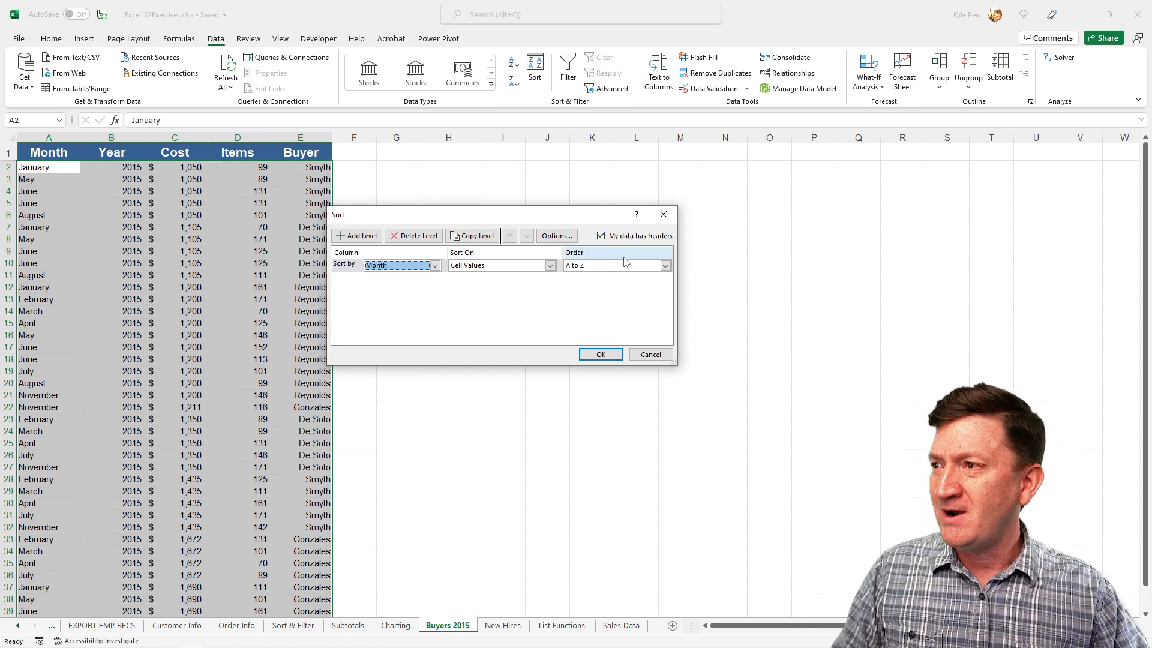
click(666, 265)
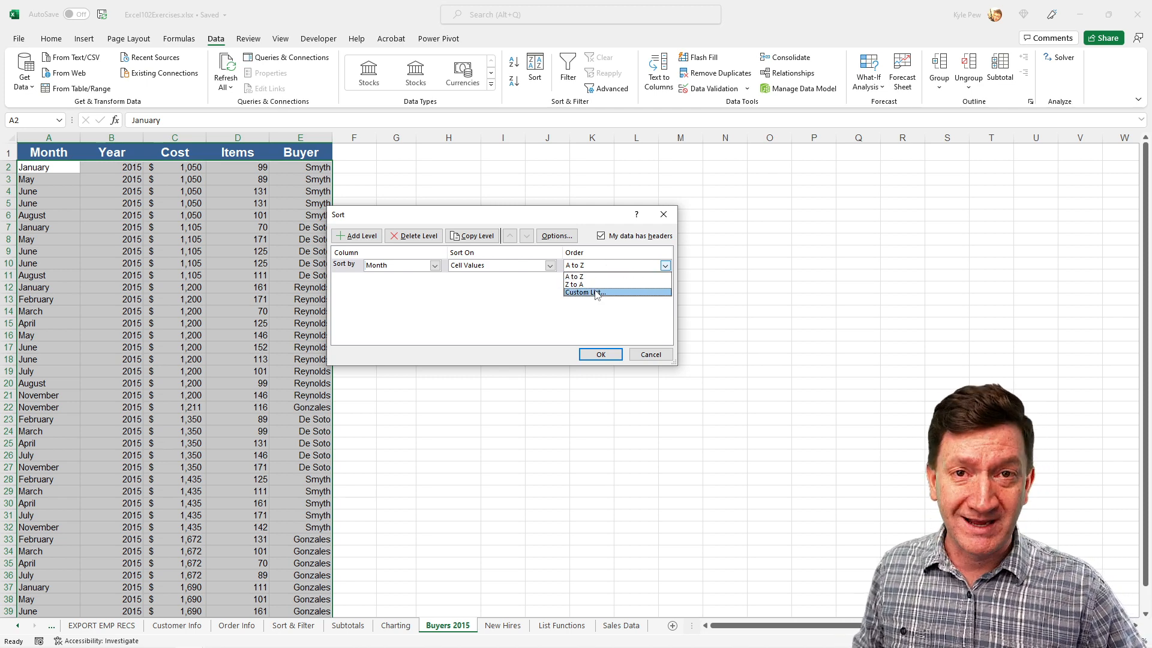
Step: Sort rows by Month using the January, February, March custom list
click(583, 292)
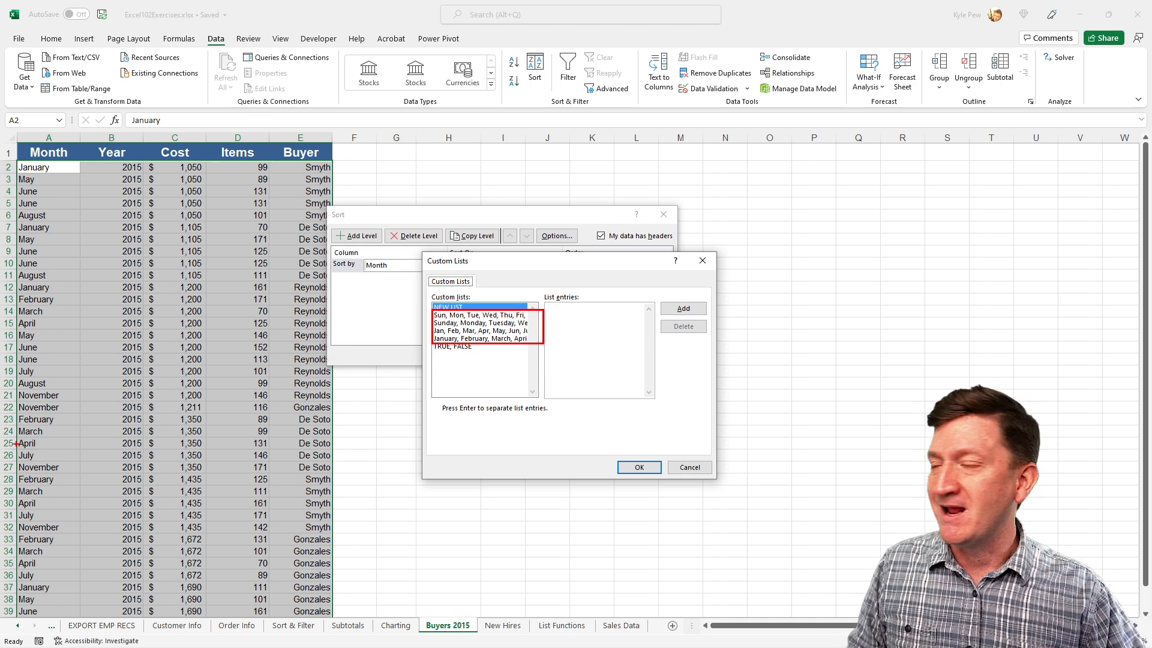
mouse_move(530, 328)
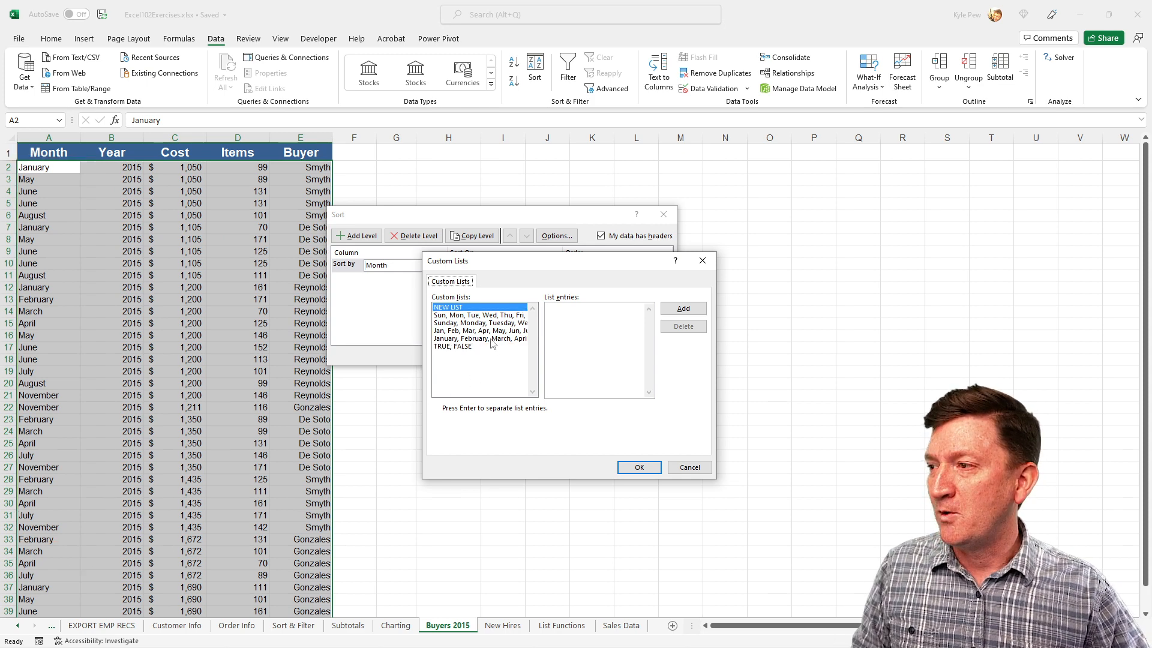
click(479, 338)
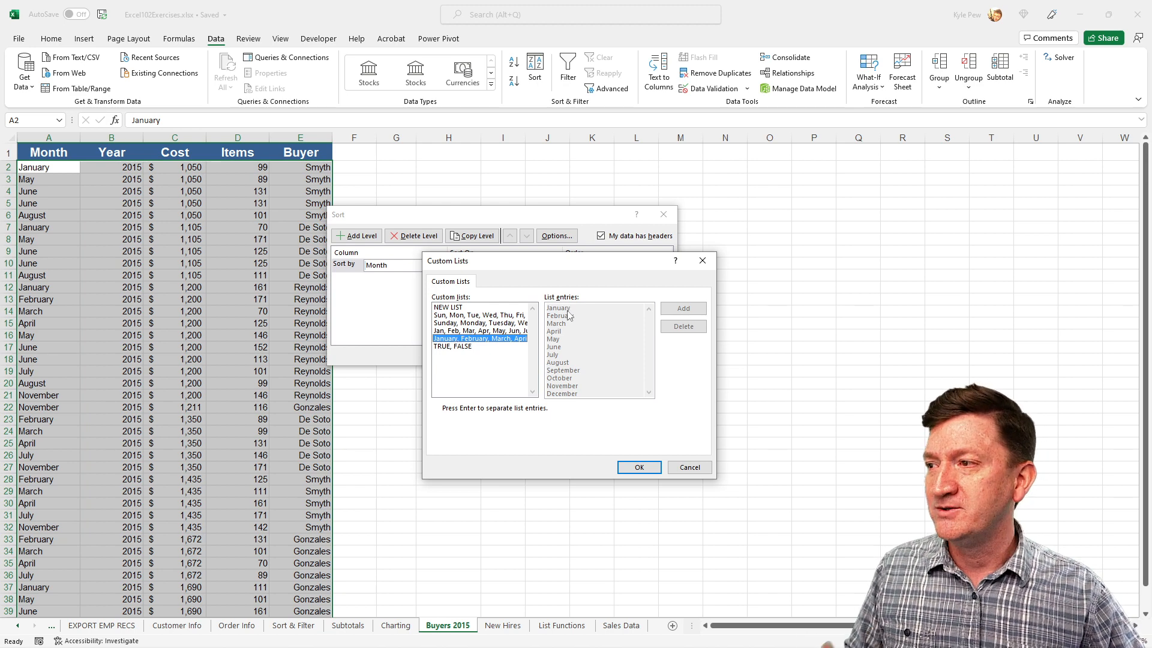
mouse_move(591, 346)
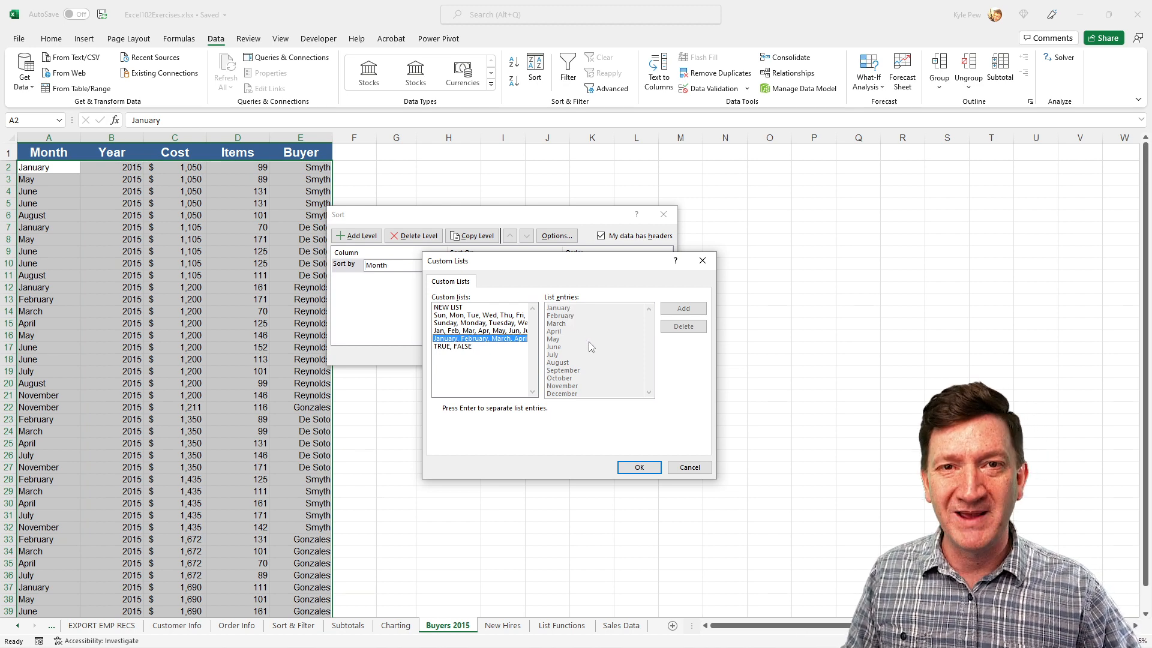
click(639, 467)
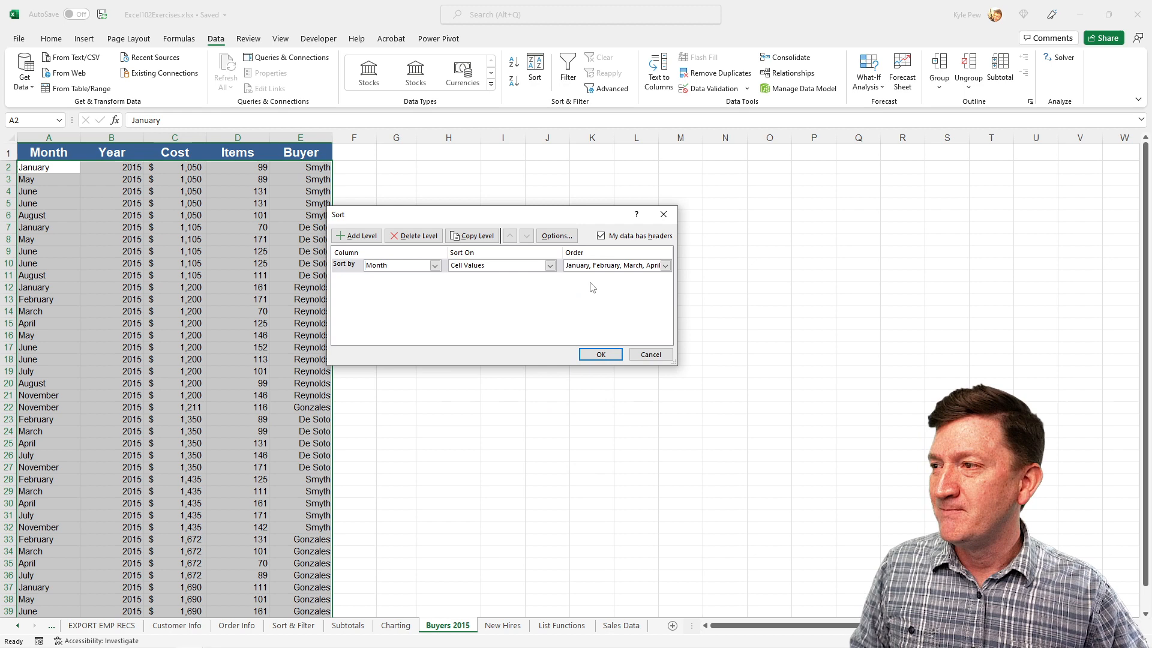
mouse_move(622, 298)
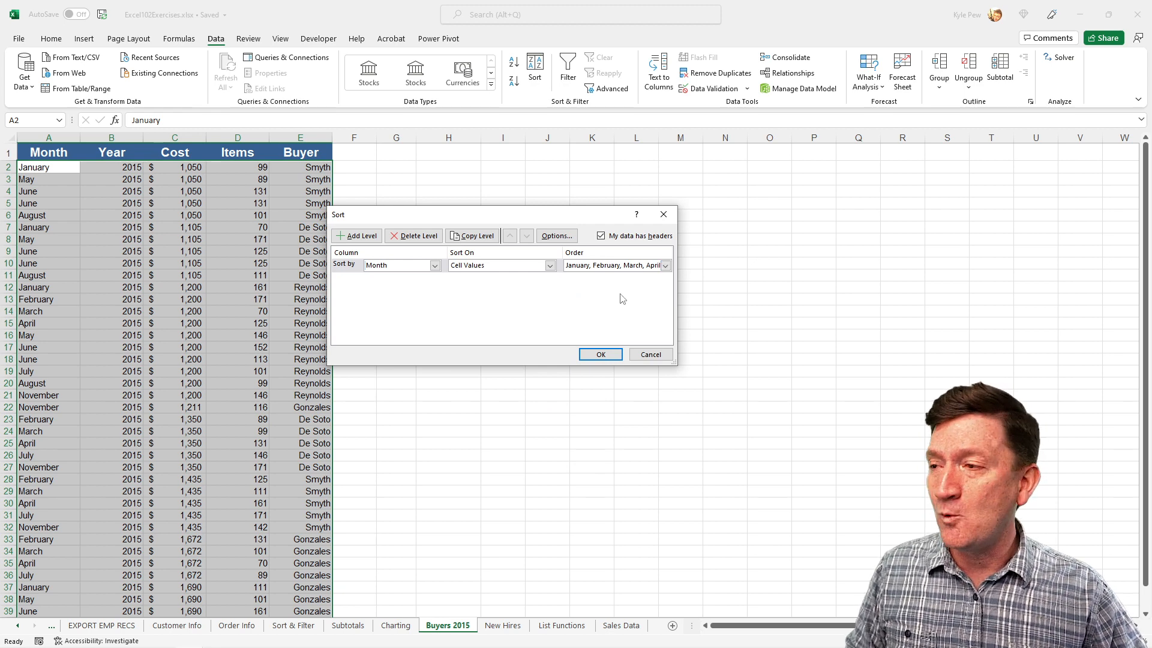
click(600, 354)
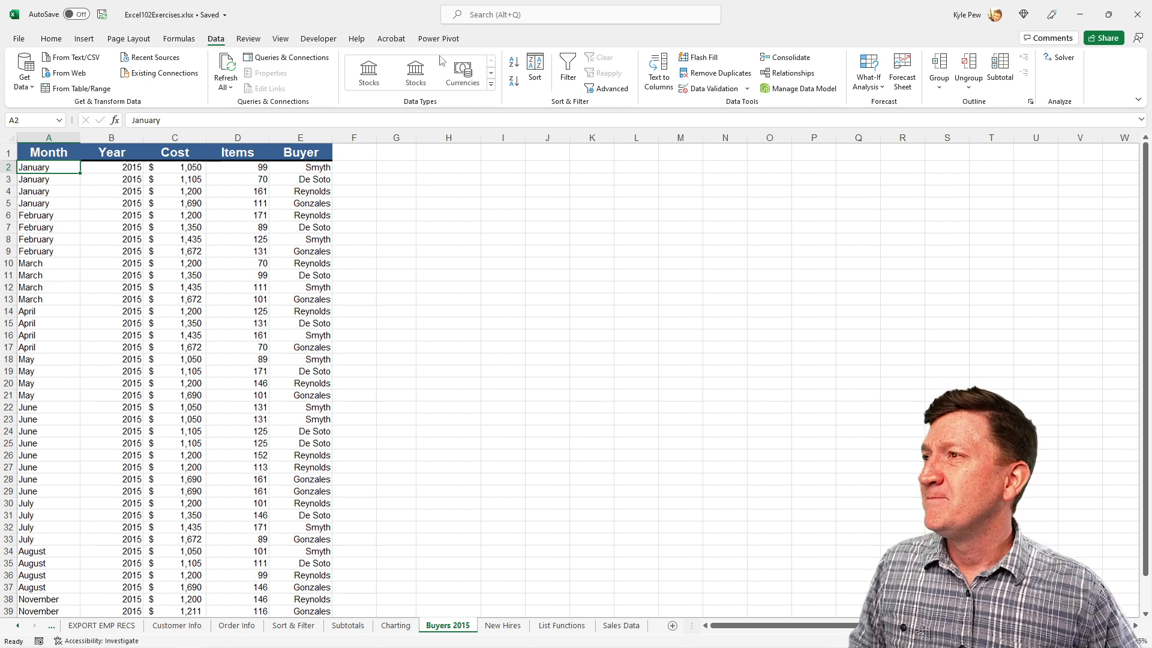
click(535, 68)
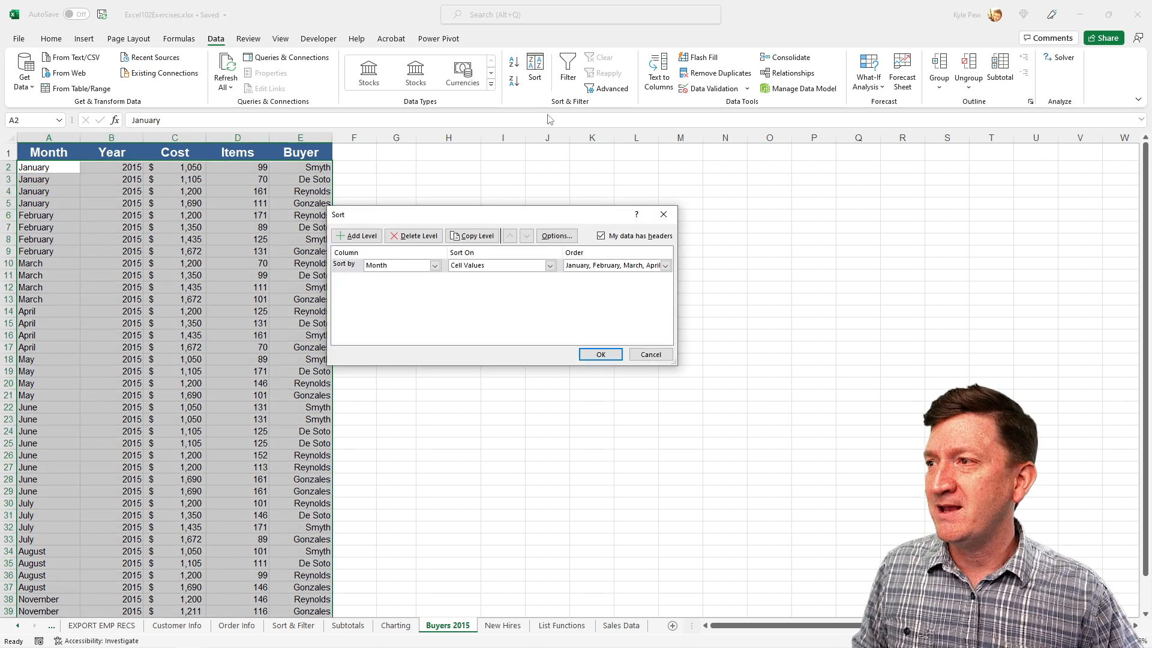
click(664, 265)
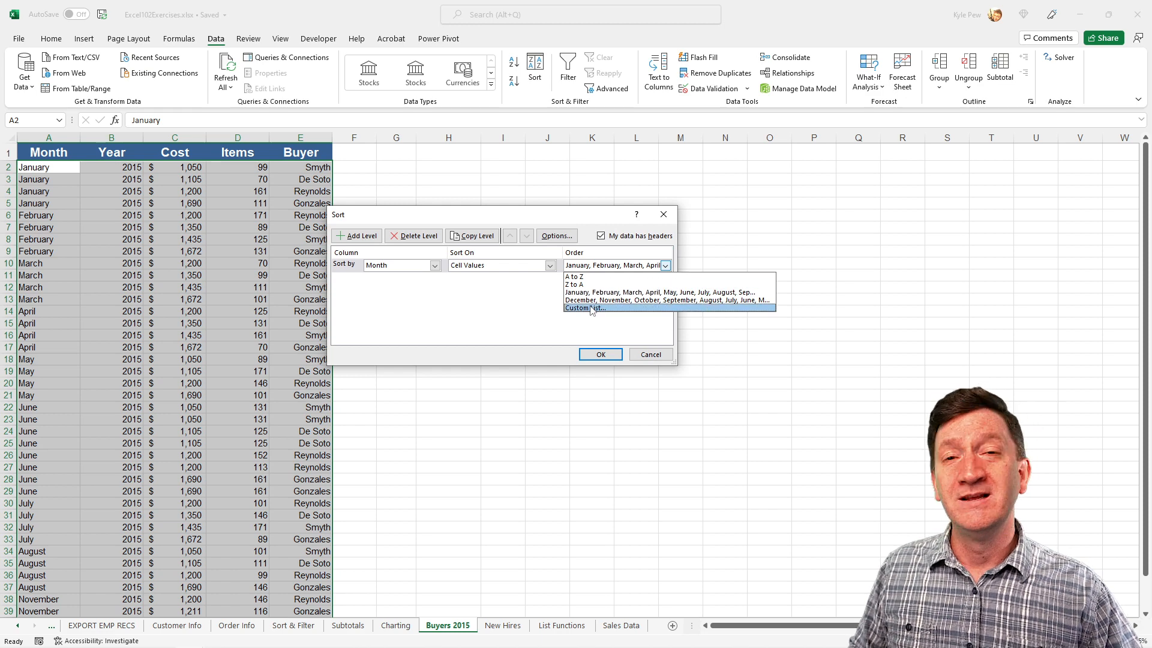
click(584, 307)
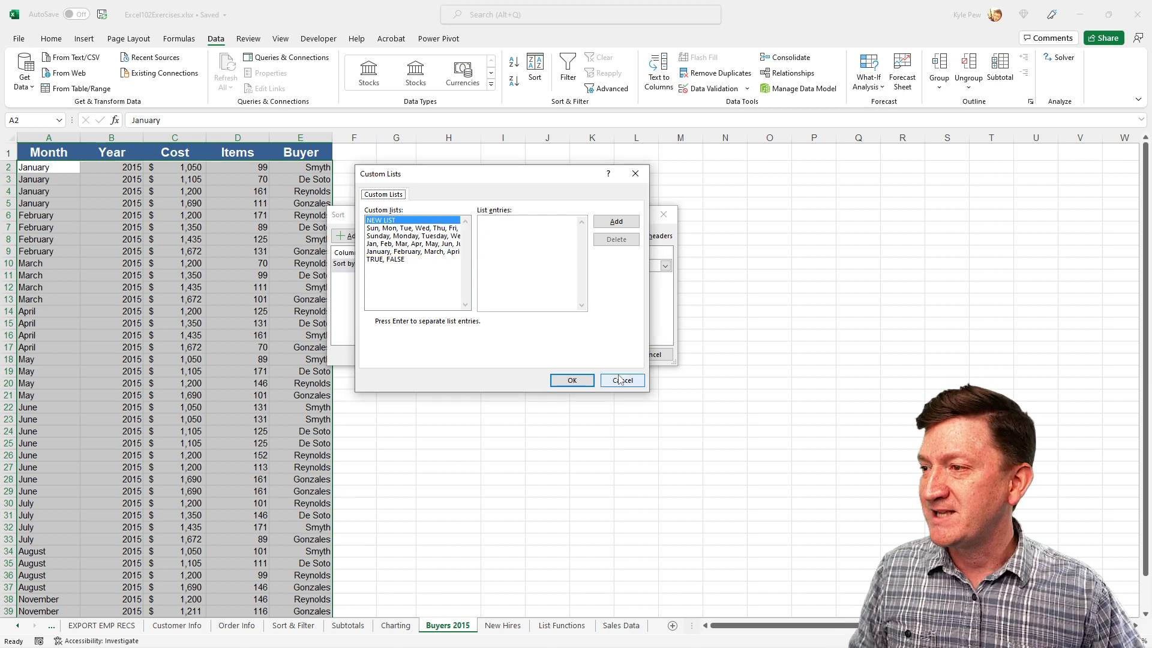
click(622, 380)
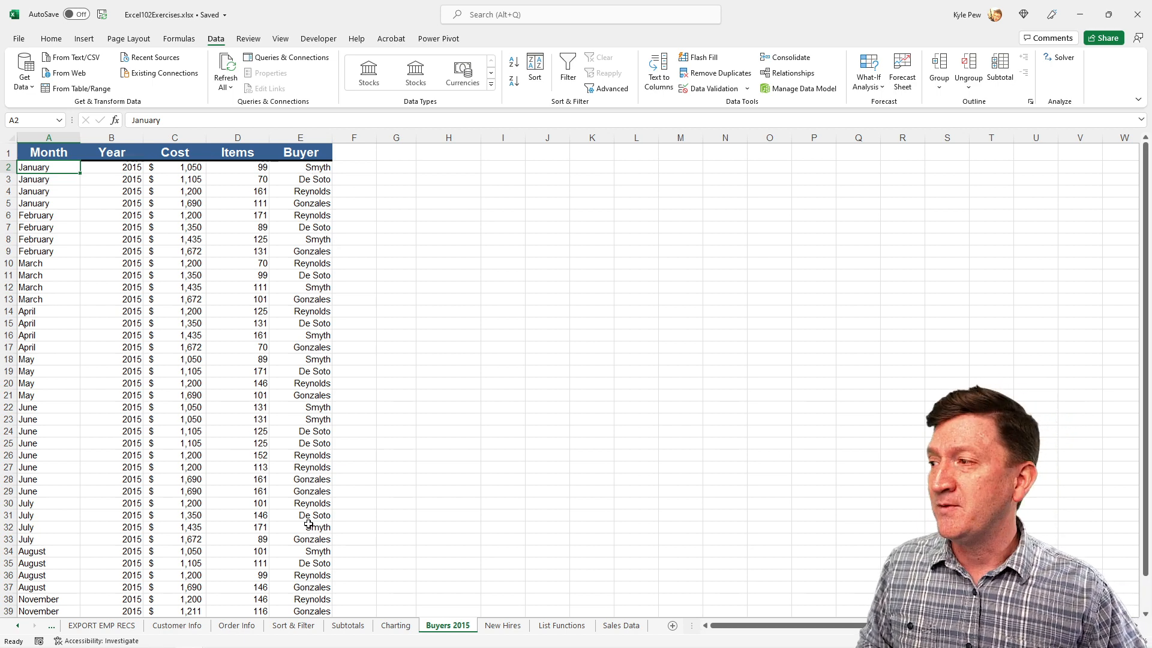
mouse_move(300, 315)
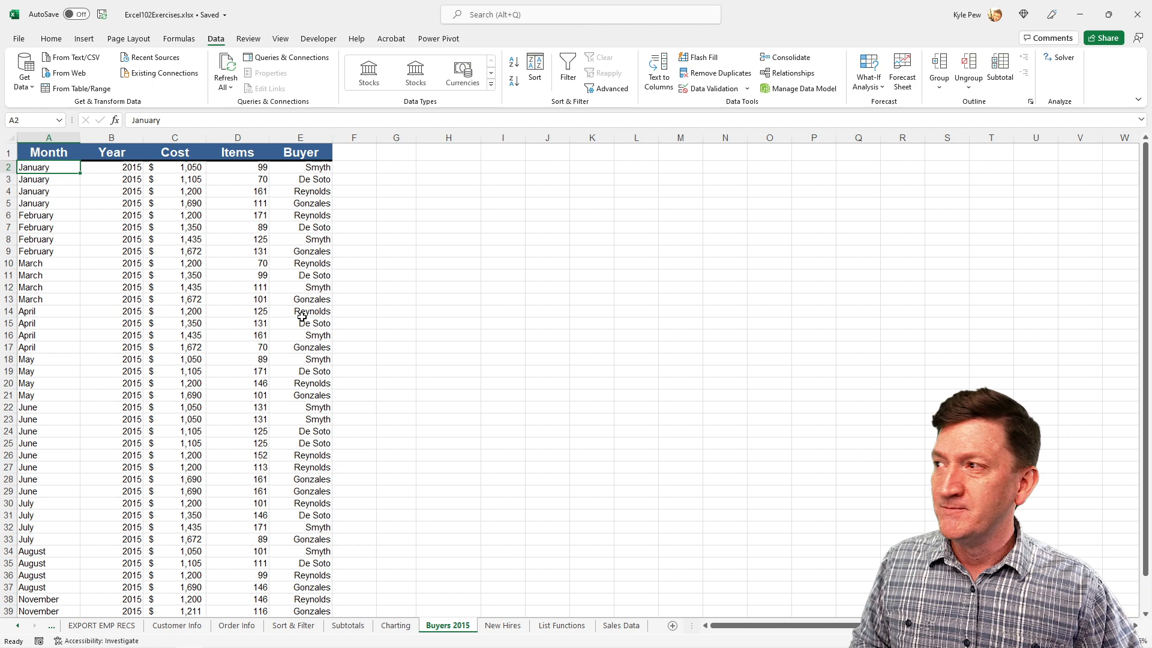
Step: Sort the Buyer column Z to A, Smyth first and De Soto last
click(311, 167)
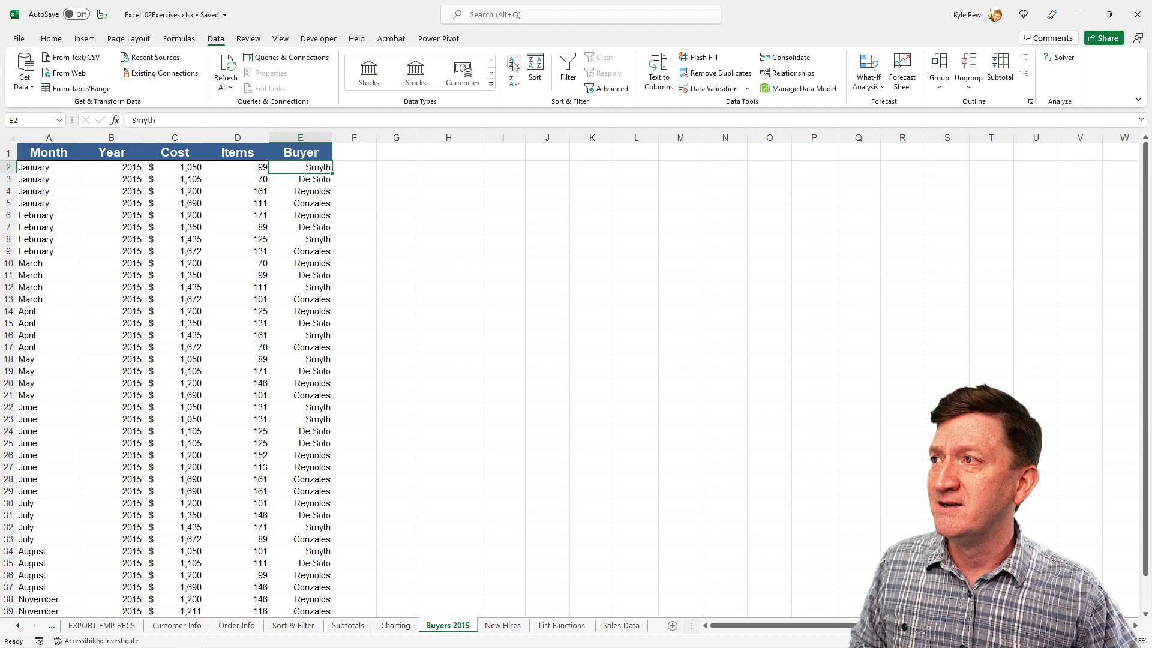
mouse_move(513, 82)
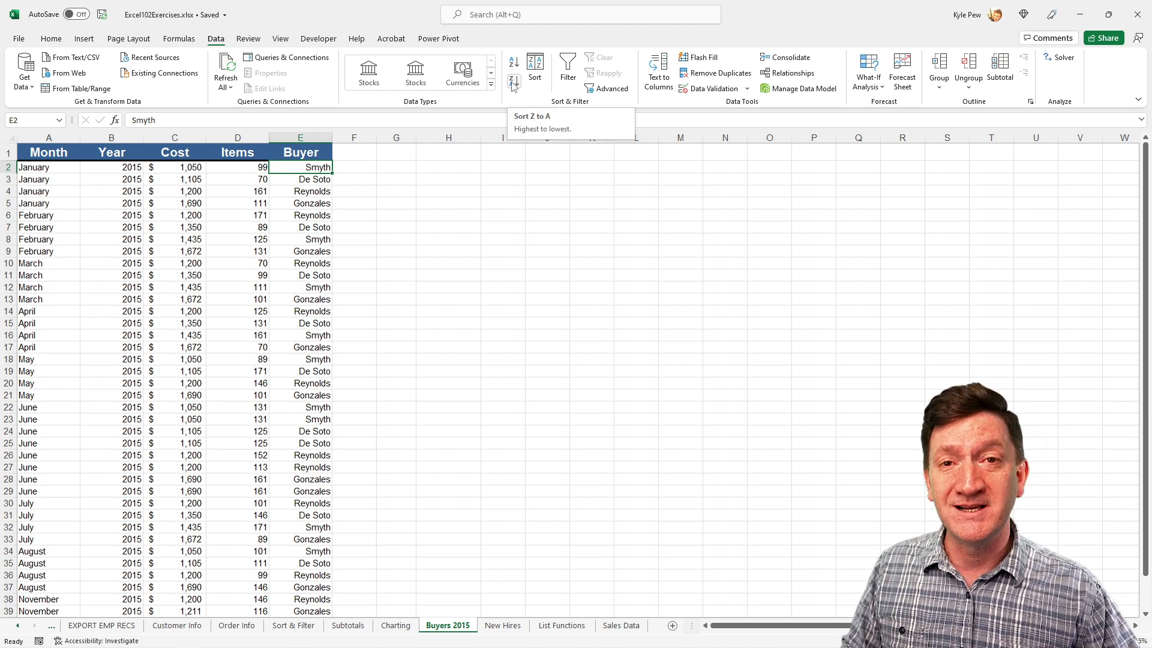
click(513, 82)
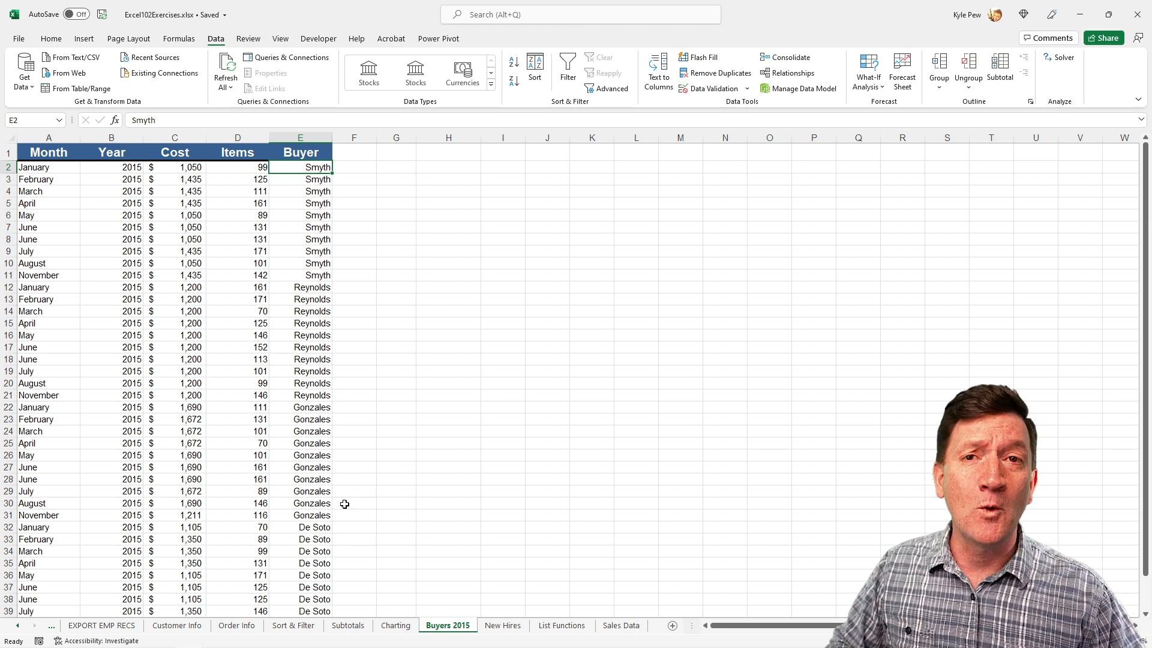
mouse_move(411, 403)
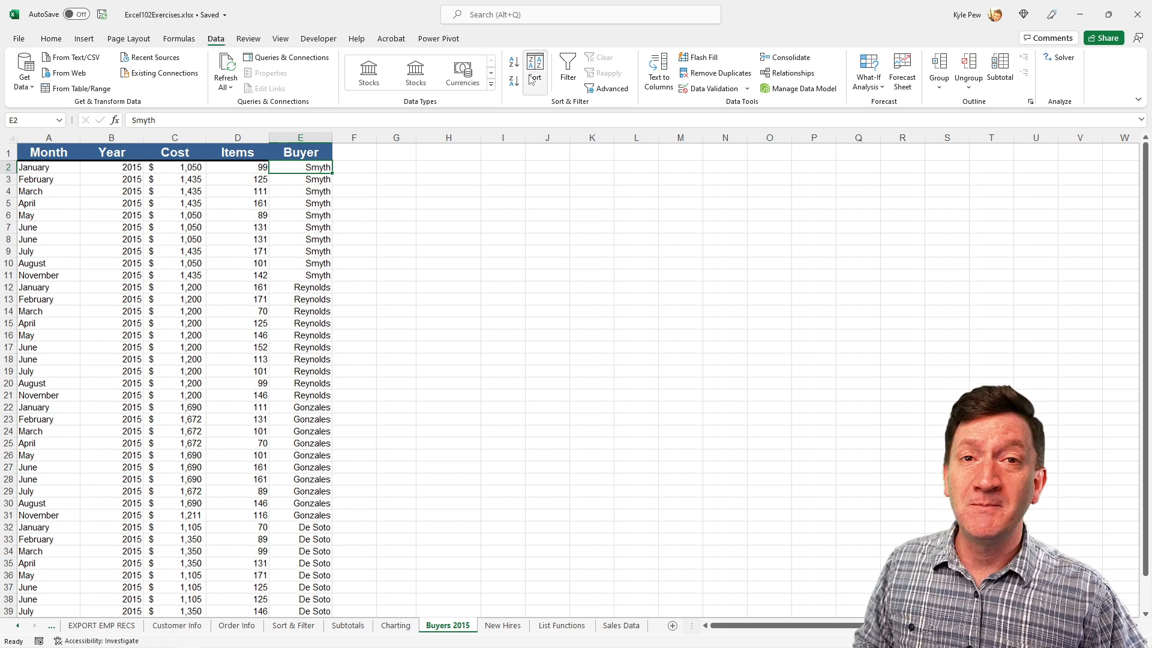
Step: Open Custom Lists from the Sort dialog's Order dropdown
click(534, 65)
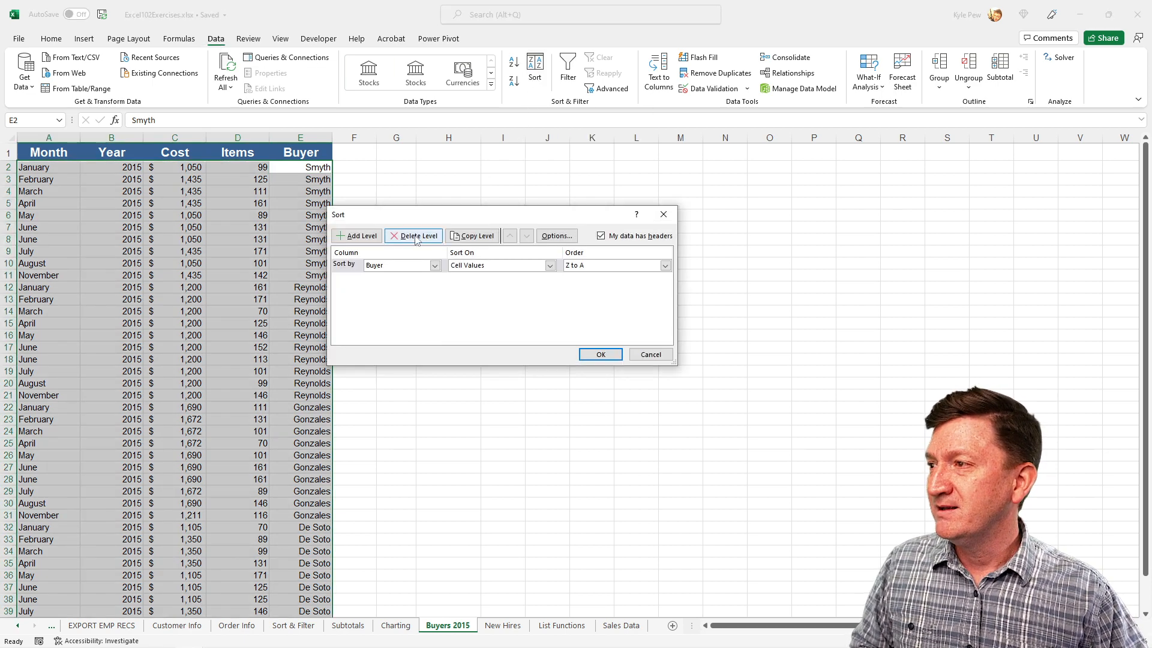
click(665, 266)
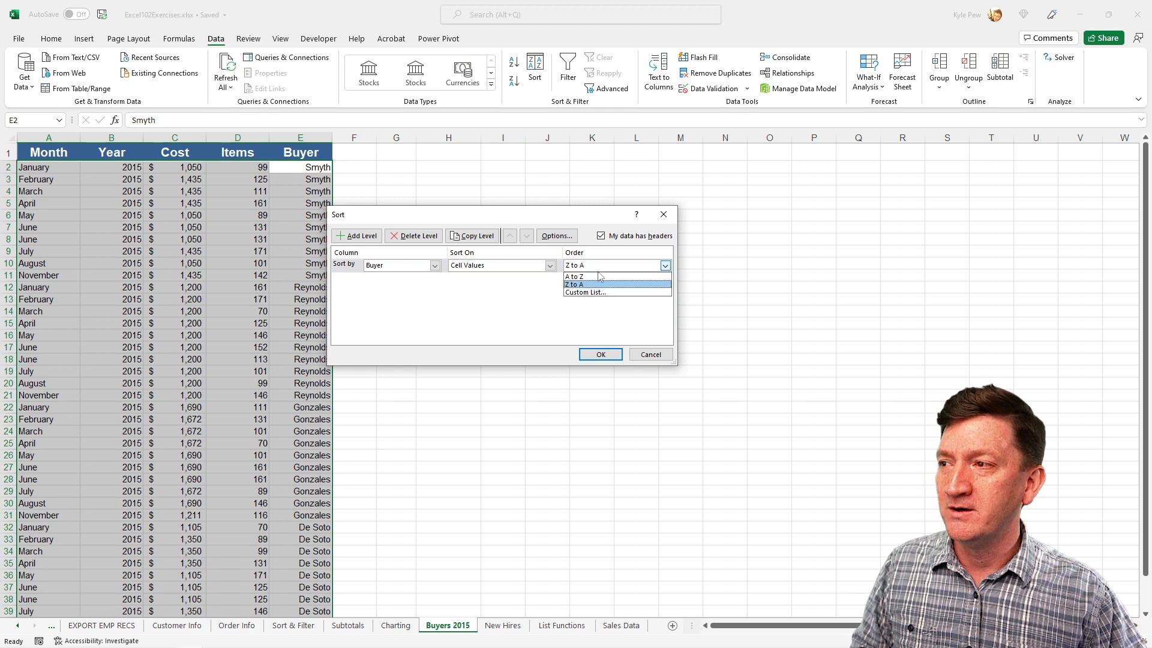
click(584, 292)
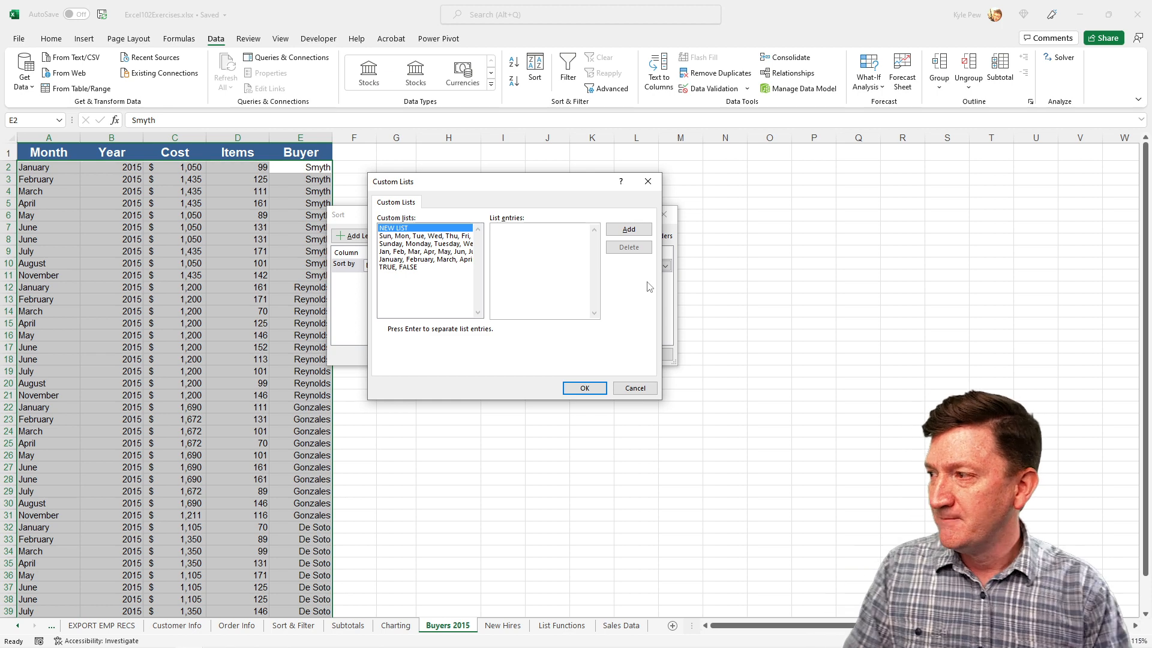
Step: Type list entries Reynolds, Gonzales, Smyth and De Soto, one per line
text(Reynolds)
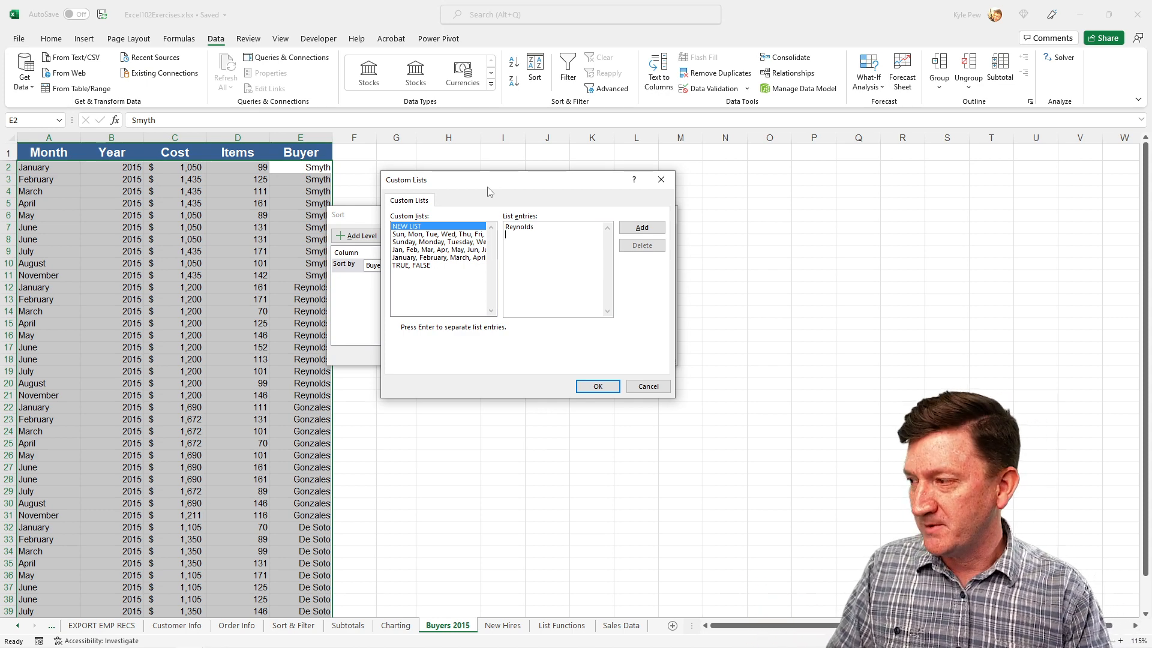
text(Gonzales)
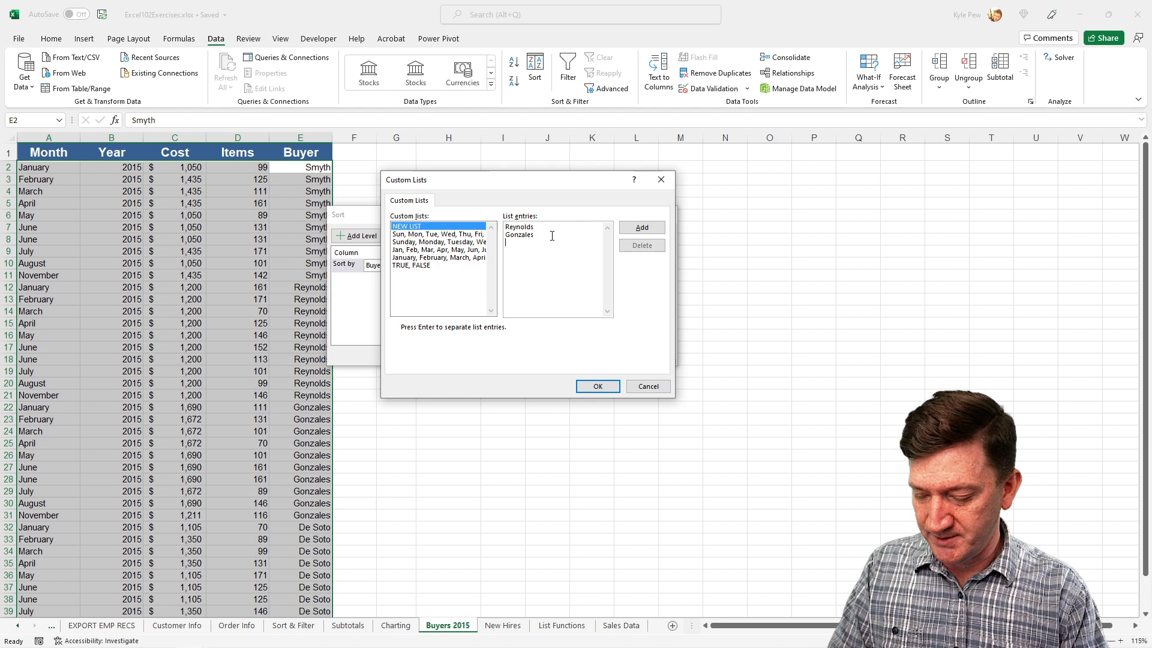
text(Smyth)
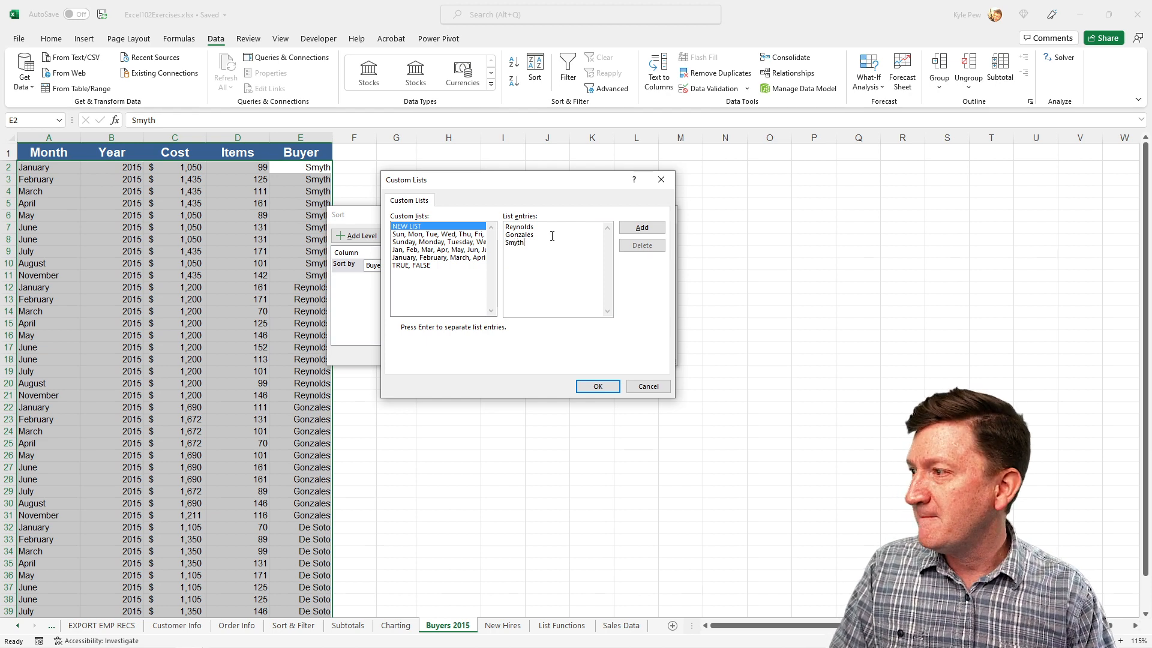
text(De S)
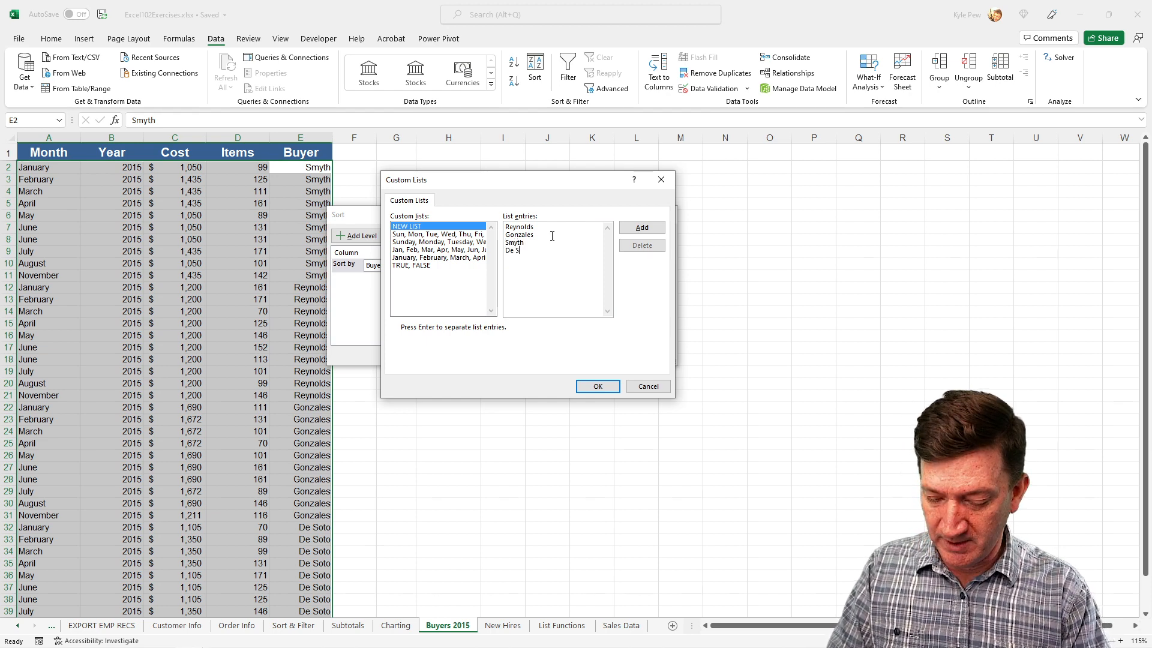
text(oto)
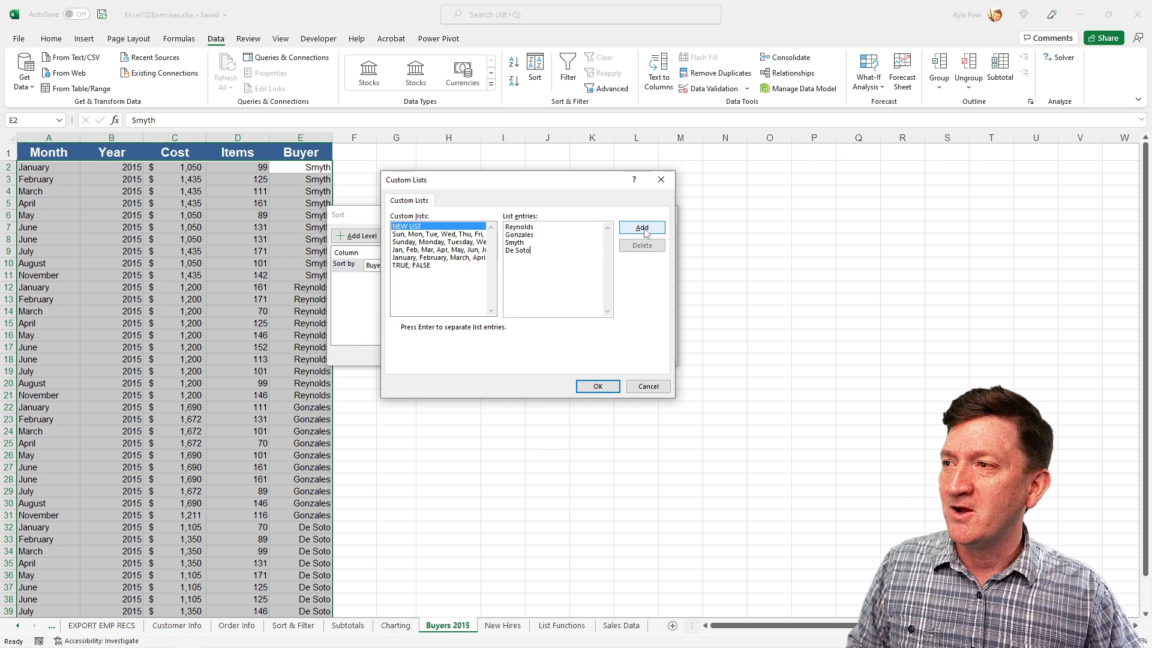
Step: Add the Reynolds, Gonzales, Smyth, De Soto list and apply it as the Buyer sort order
click(642, 228)
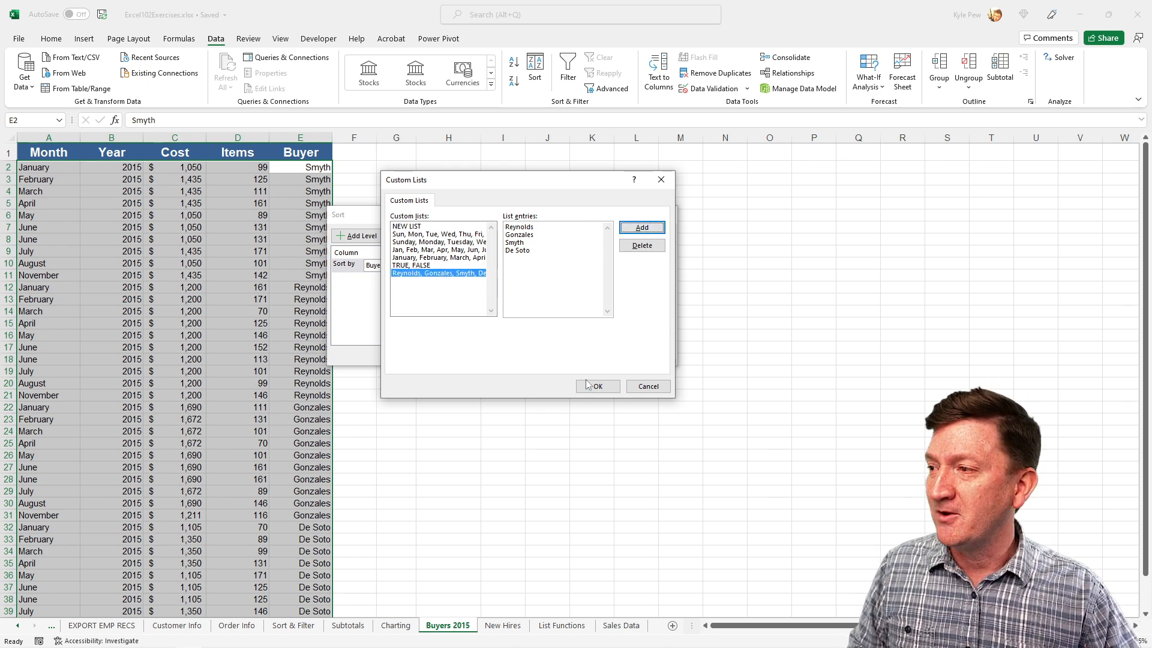
click(597, 386)
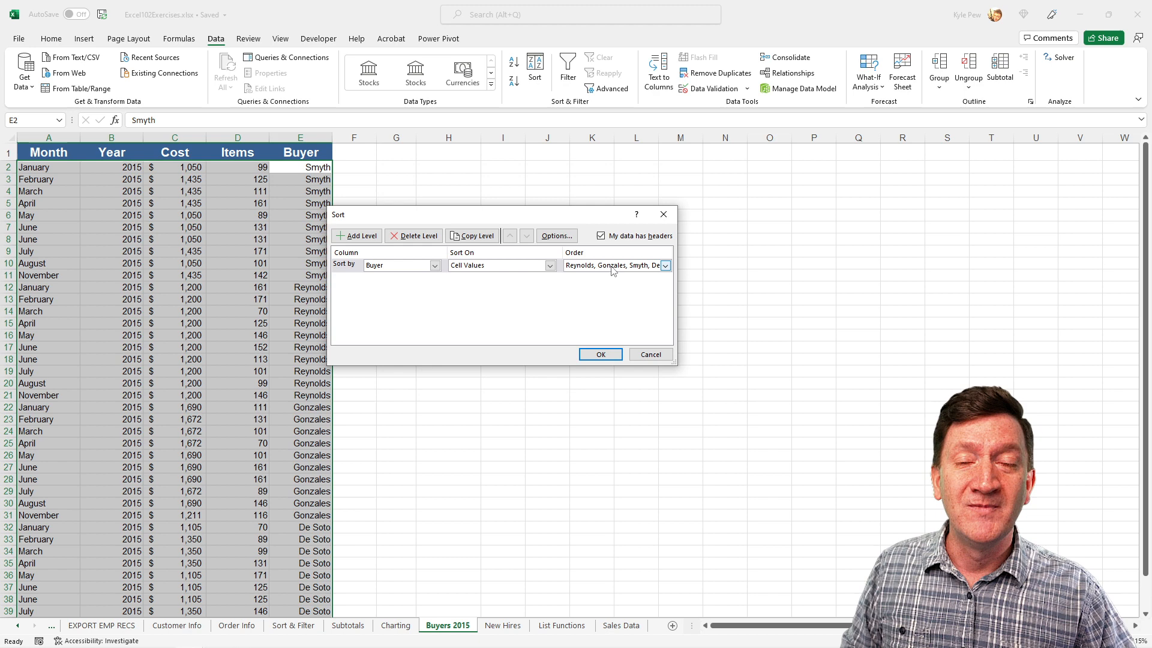
click(664, 265)
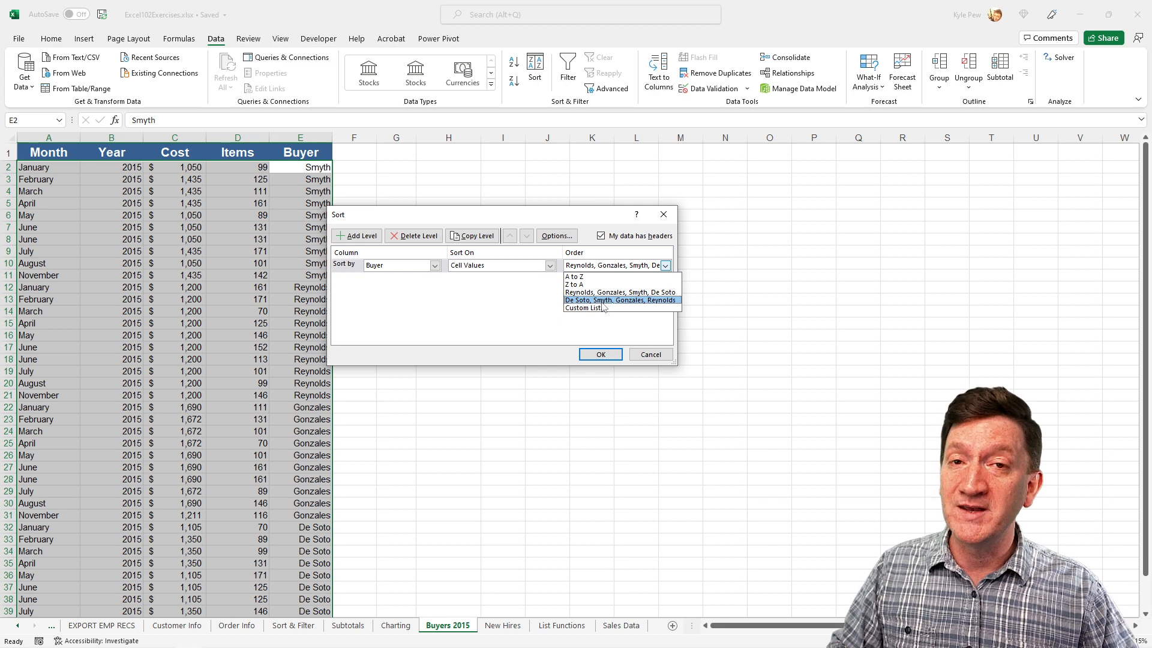
click(619, 292)
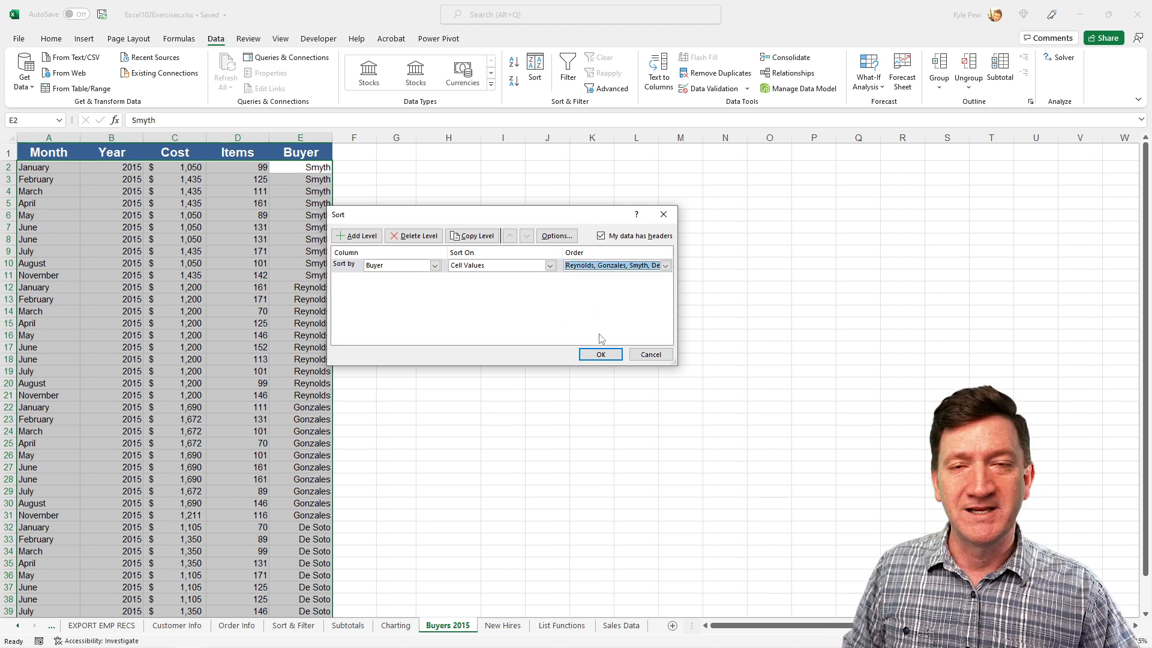
click(600, 354)
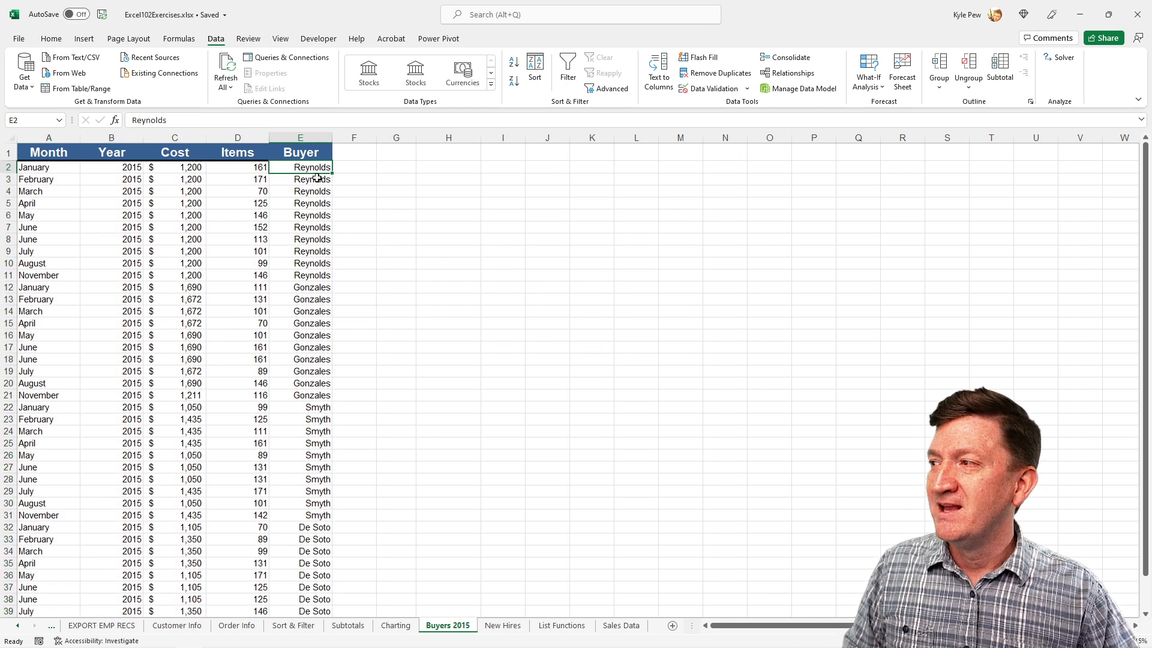